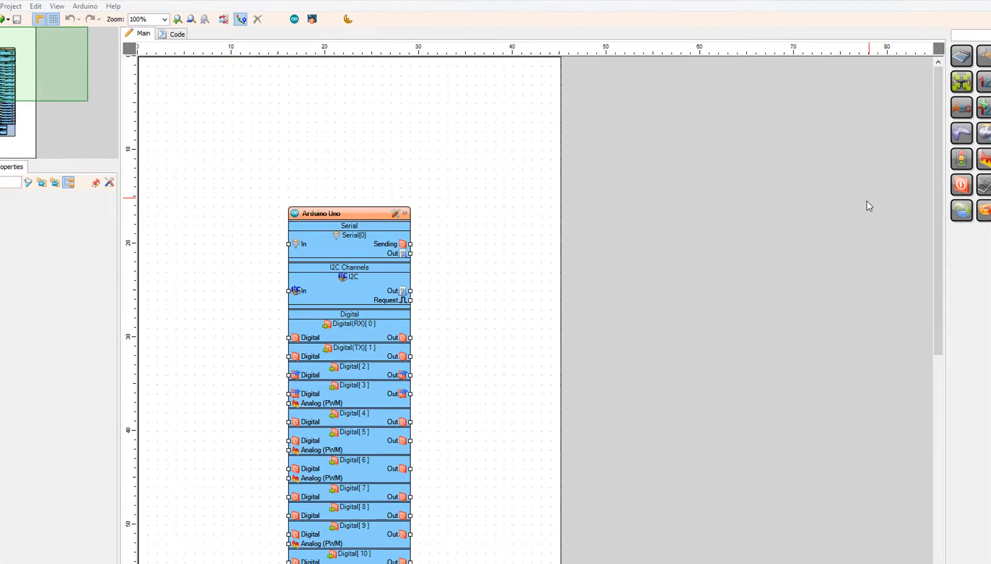
- Search the palette for 'oled' and place the SSD1306/SH1106 OLED Display (I2C) on the canvas
click(396, 213)
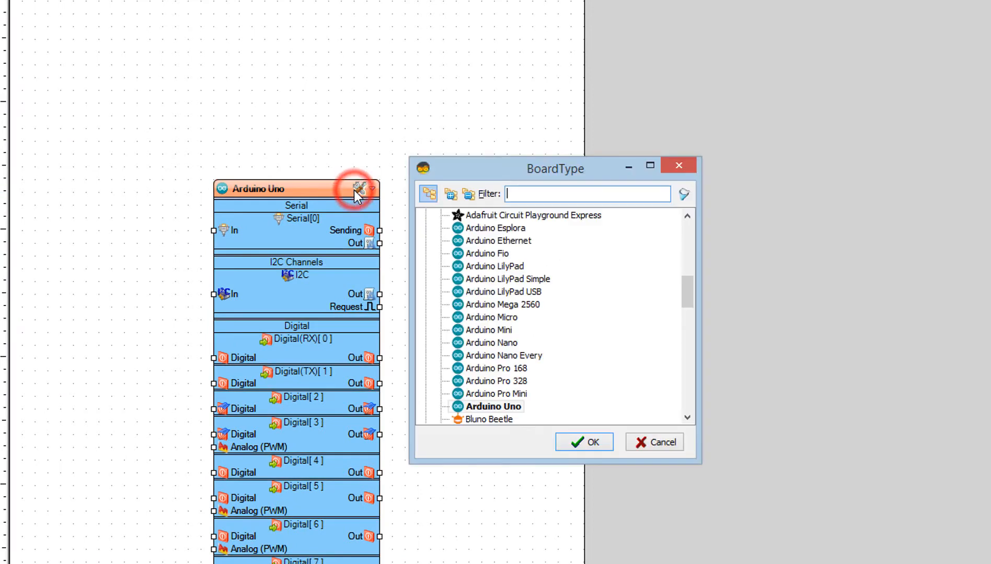
mouse_move(503, 369)
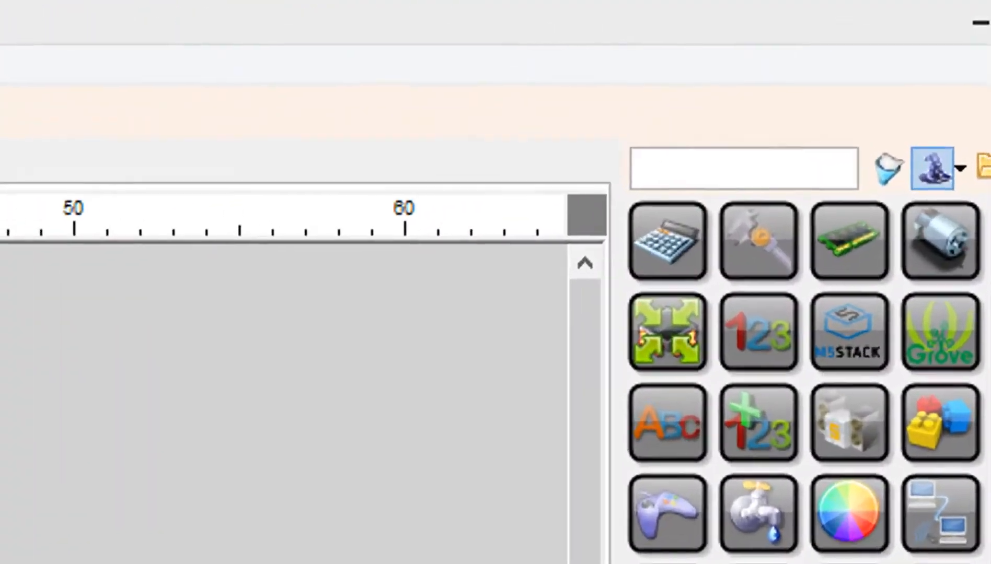
click(742, 168)
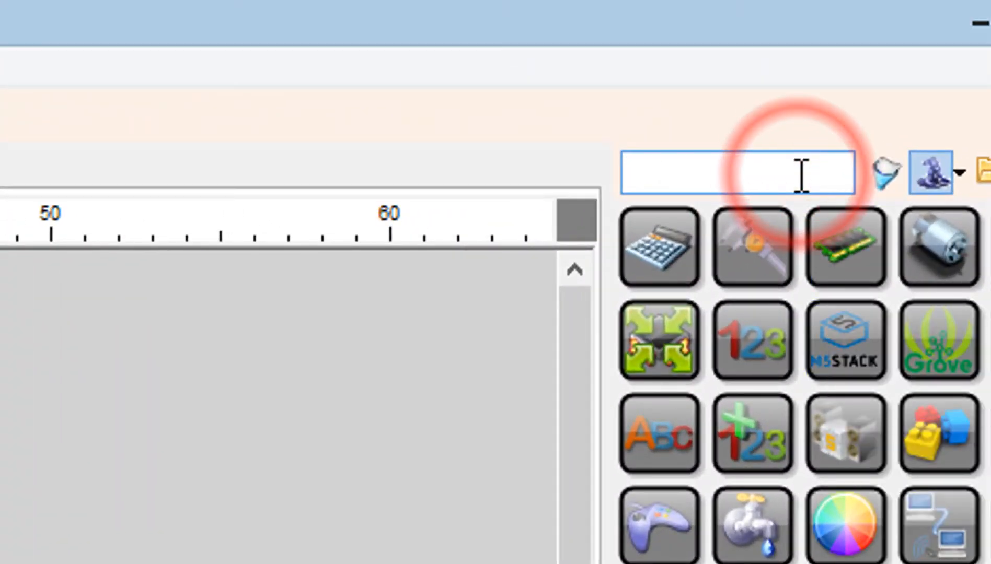
text(ol)
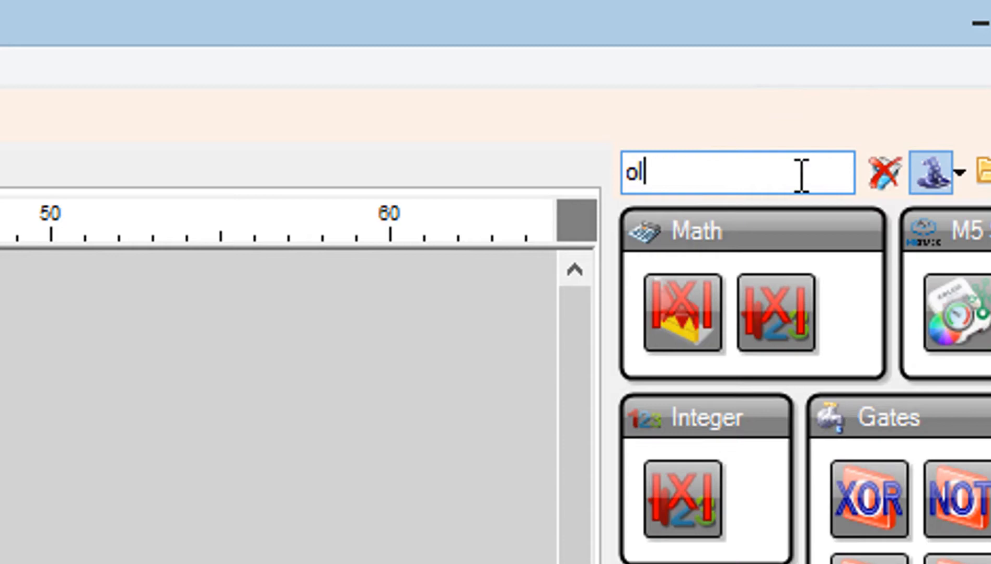
text(ed)
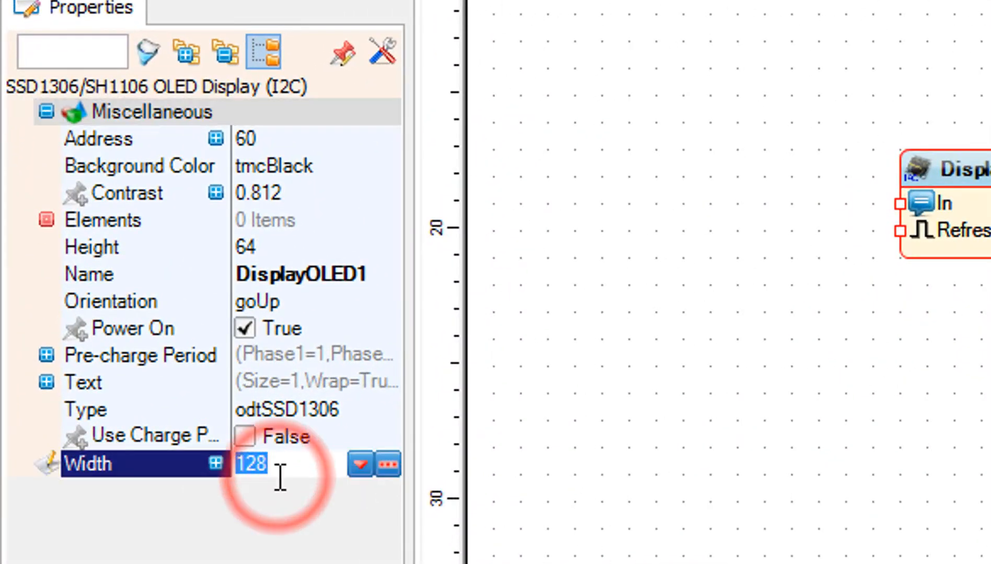
- Set DisplayOLED1's height to 32 (width 128) and bring up its Elements editor
click(92, 247)
text(32)
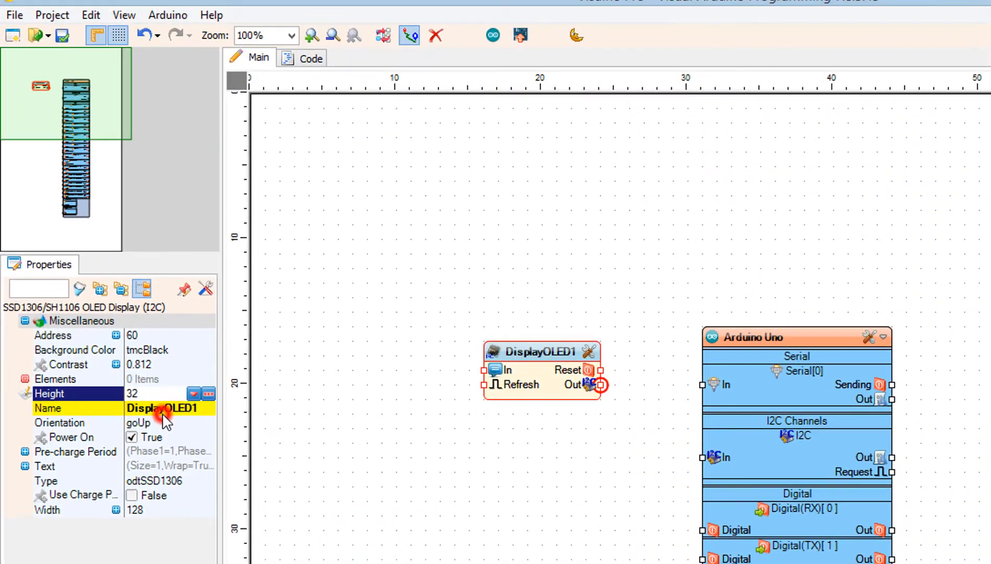
click(47, 408)
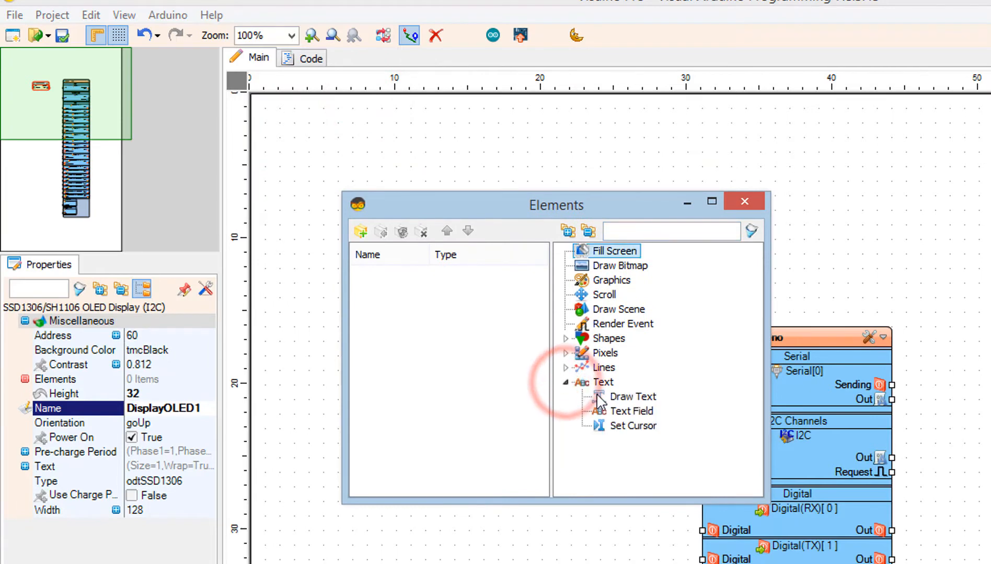
- Add a Draw Text element with size 3, Y 10 and text VISUINO, then a Fill Screen element
click(632, 397)
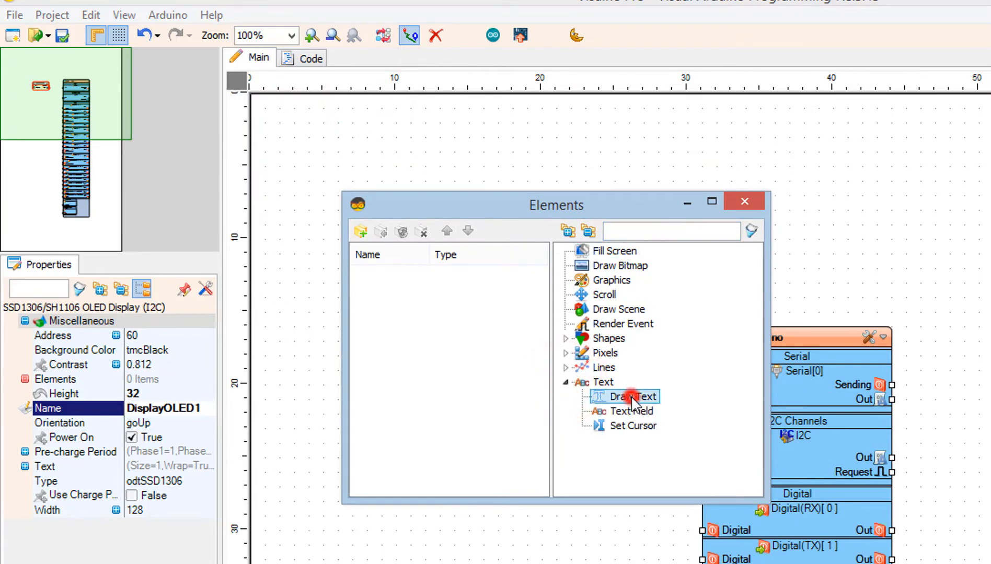
mouse_move(438, 302)
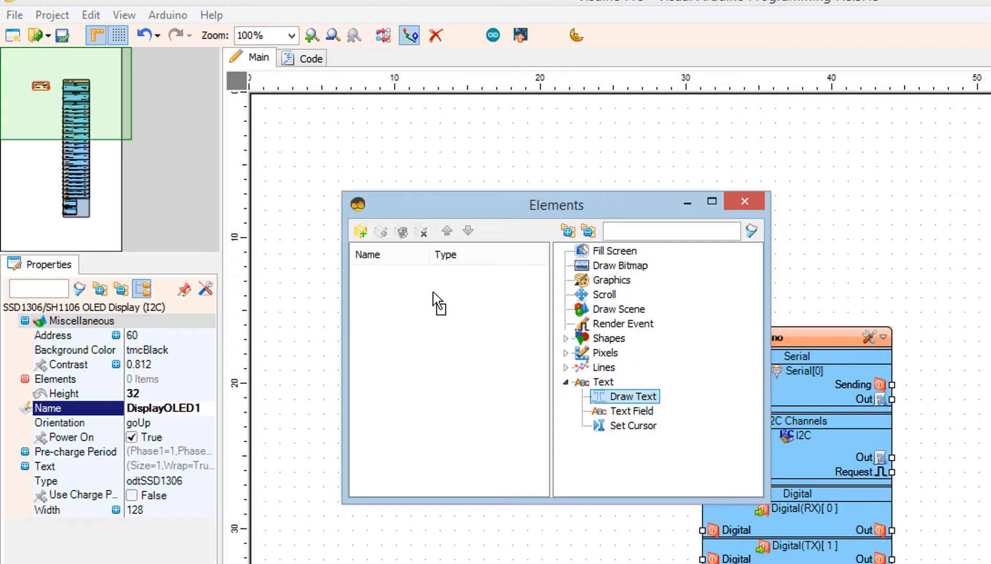
double_click(624, 396)
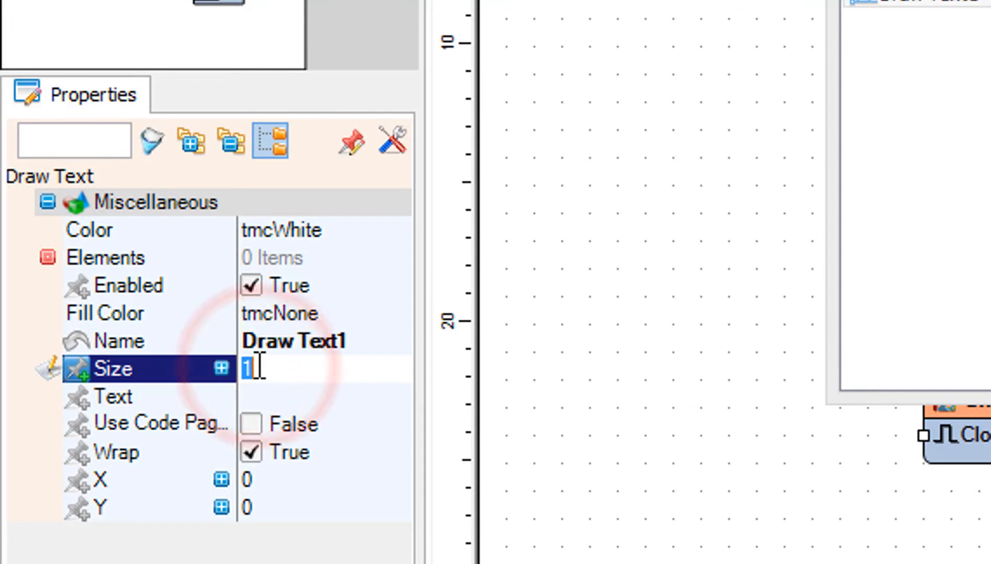
text(3)
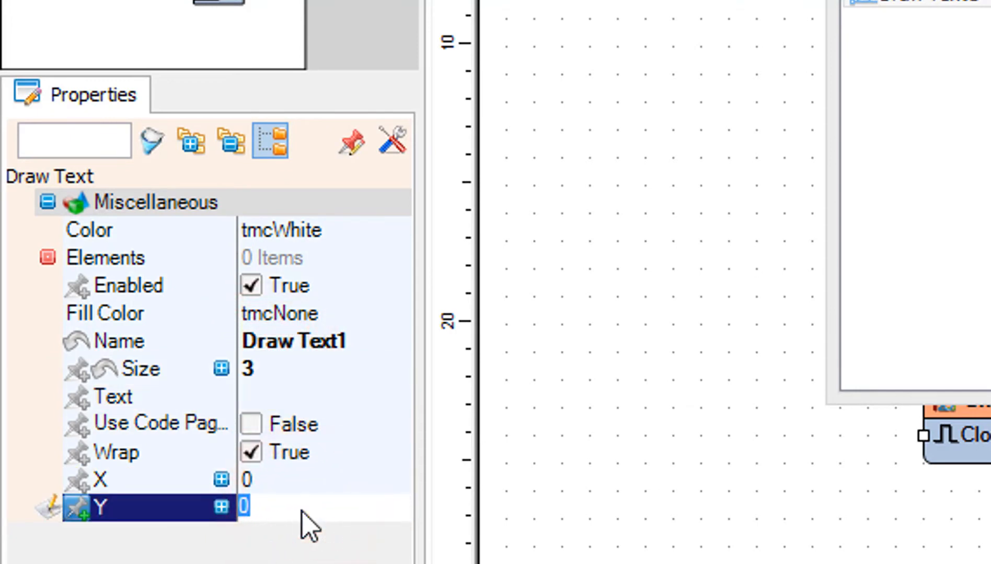
text(10)
click(325, 397)
text(VISUINO)
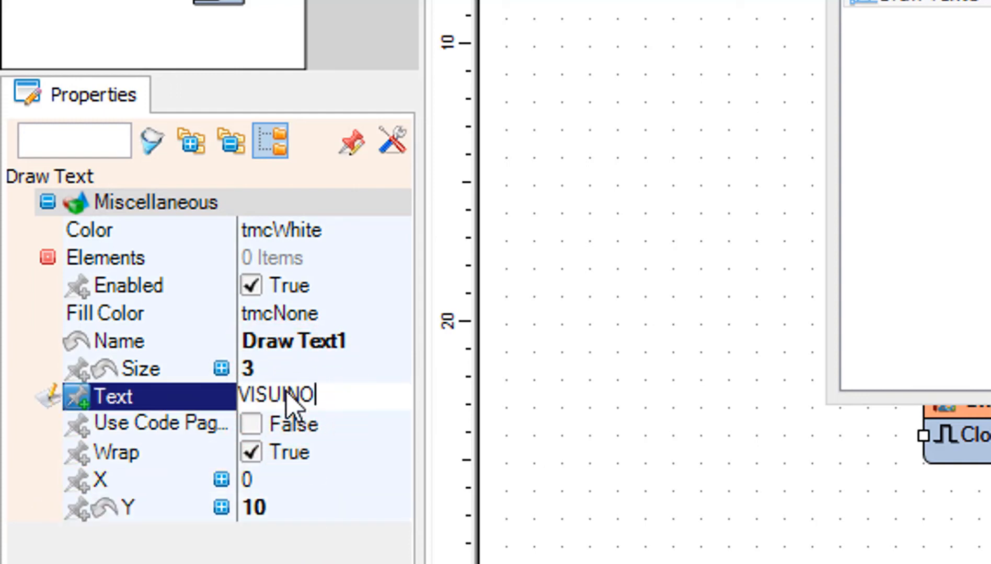
click(76, 478)
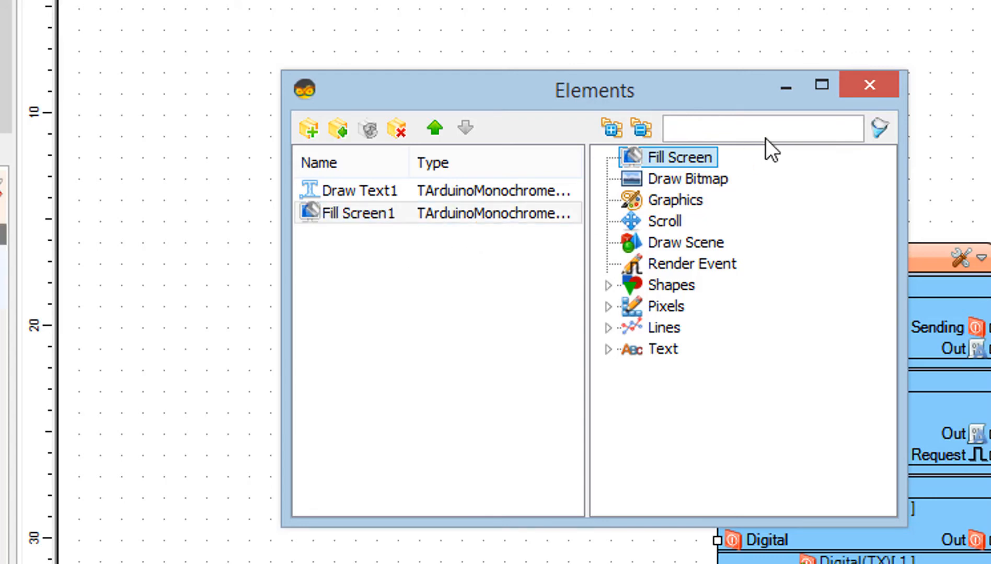
mouse_move(875, 89)
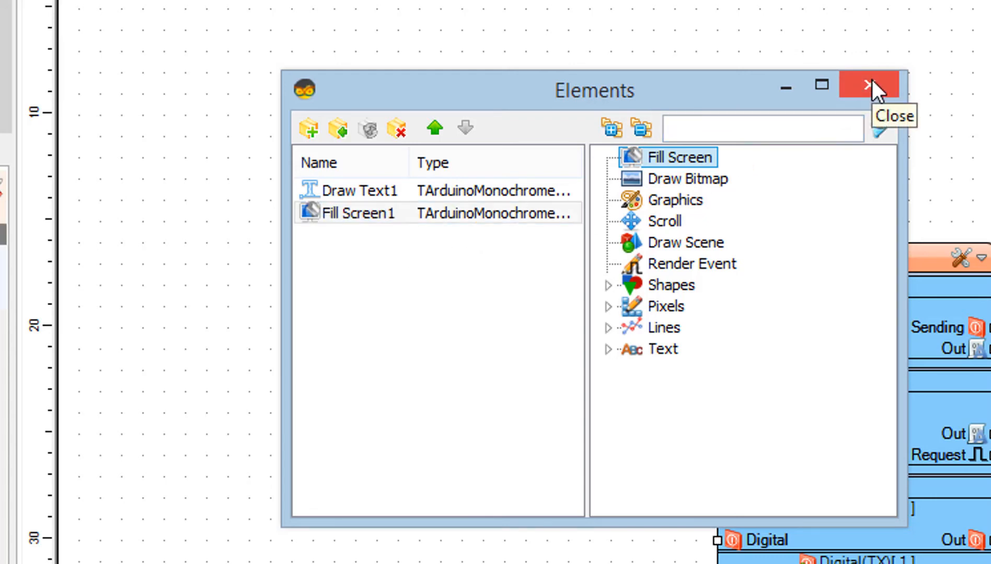
- Close the Elements editor and search the palette for 'sine' to find the Sine Integer Generator
click(871, 87)
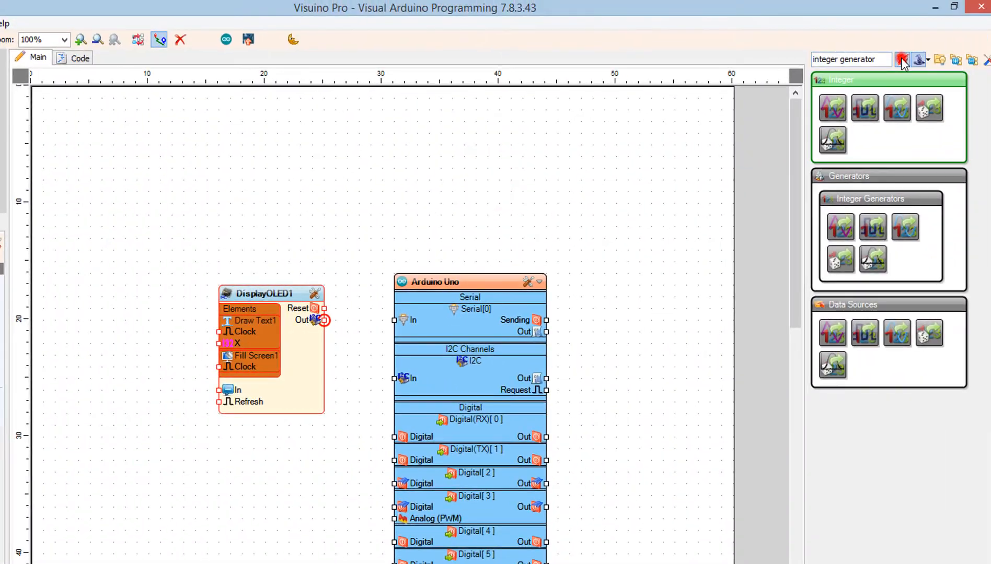
click(902, 60)
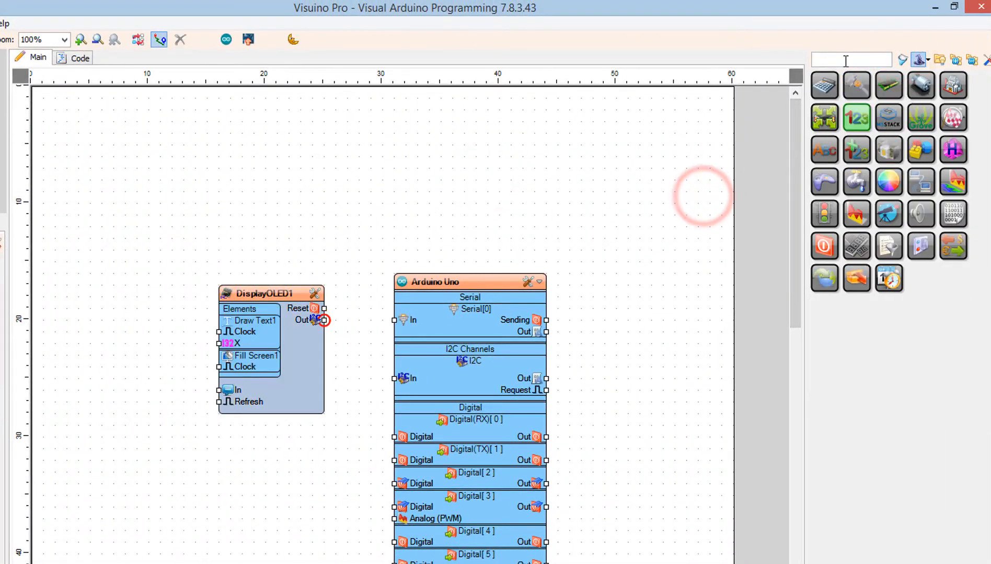
text(s)
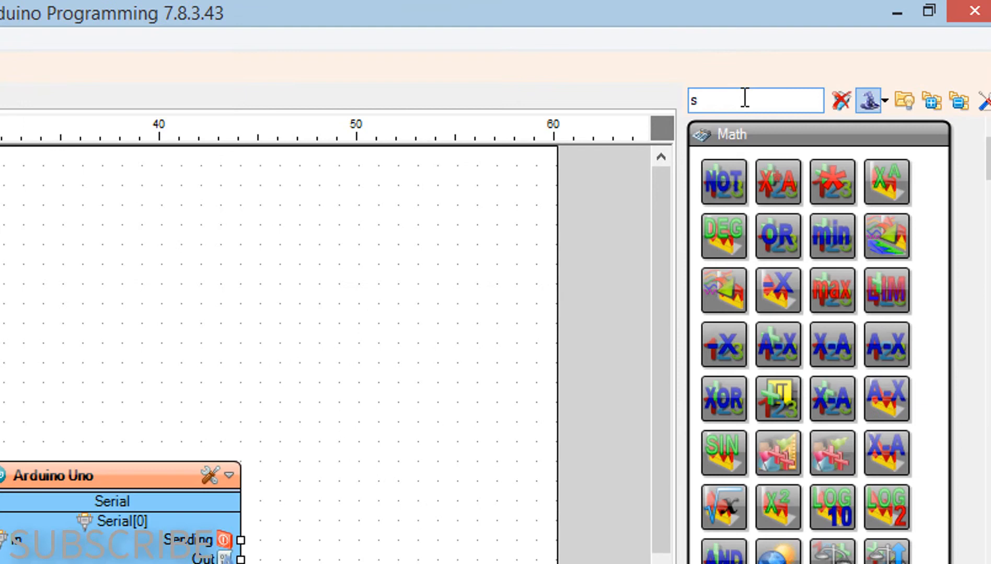
text(i)
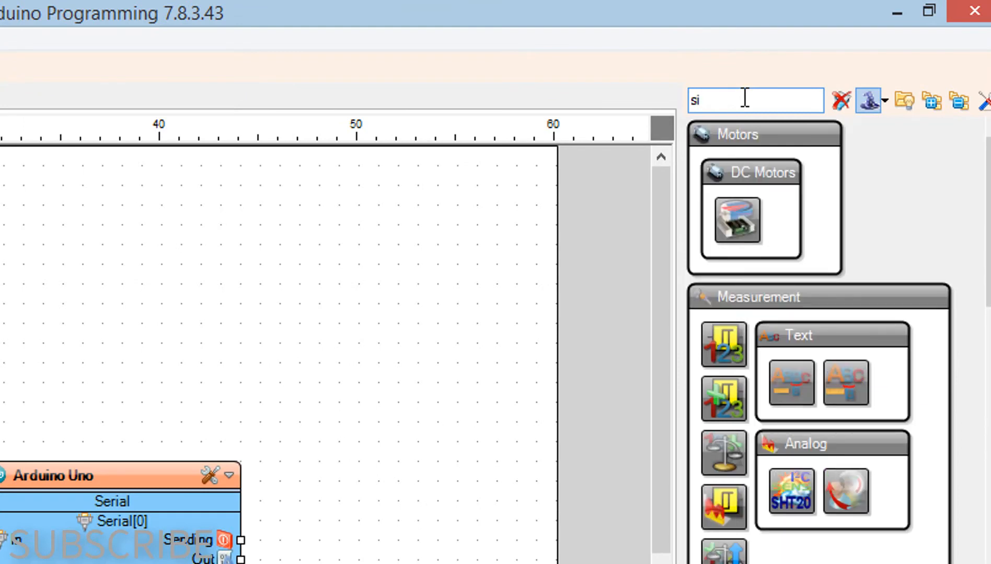
text(ne)
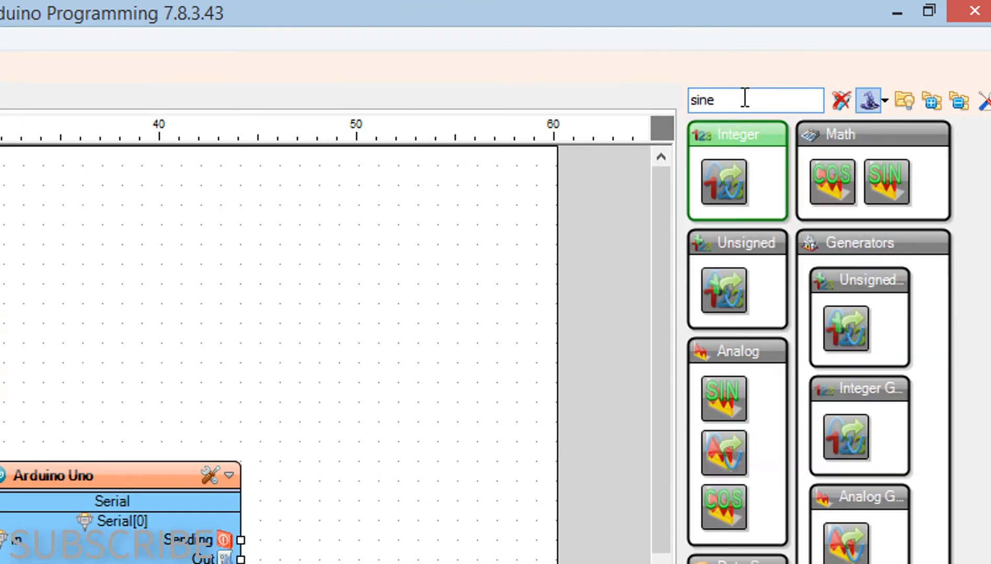
text(i)
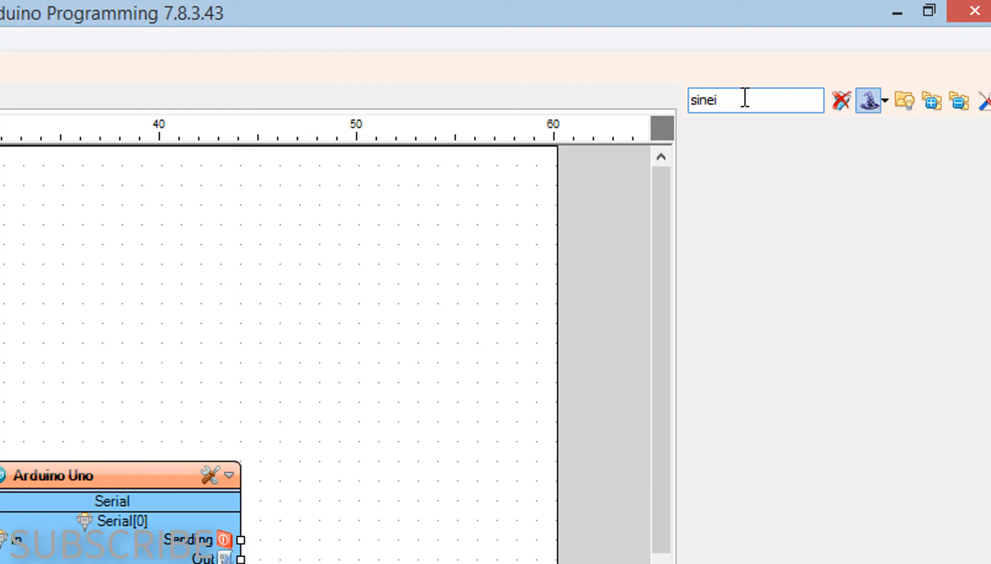
key(BackSpace)
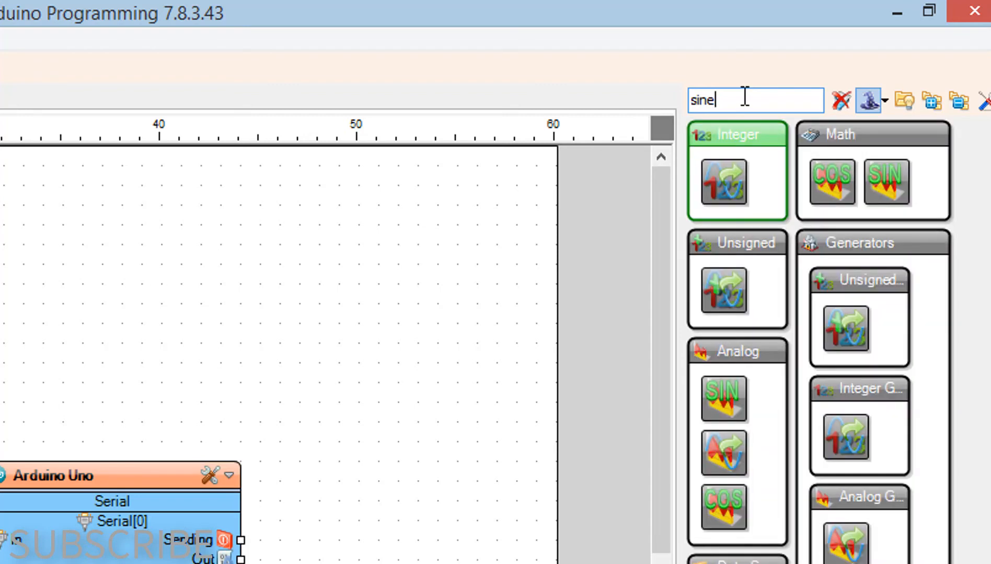
mouse_move(731, 202)
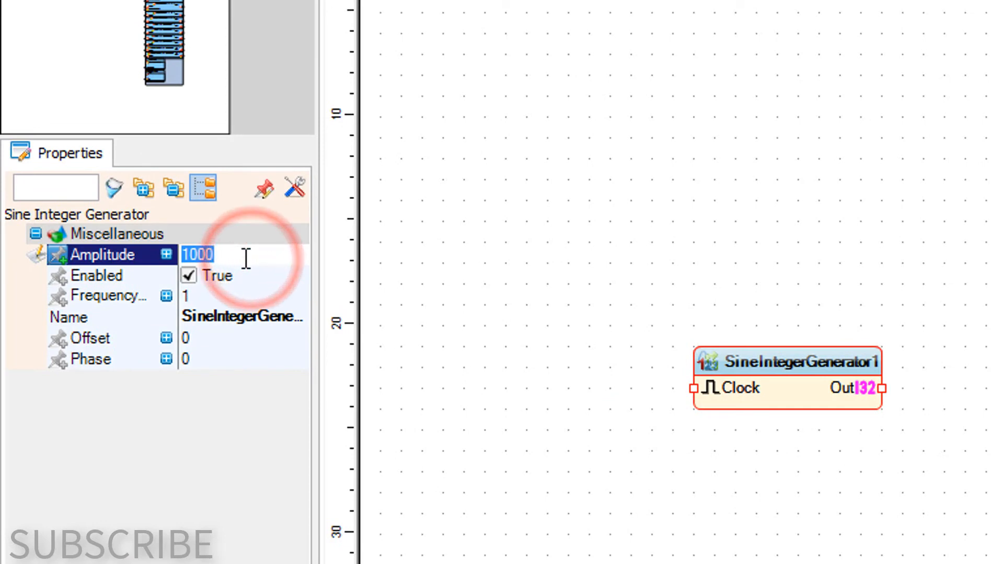
- Give SineIntegerGenerator1 amplitude 70, offset 70 and frequency 0.2
text(70)
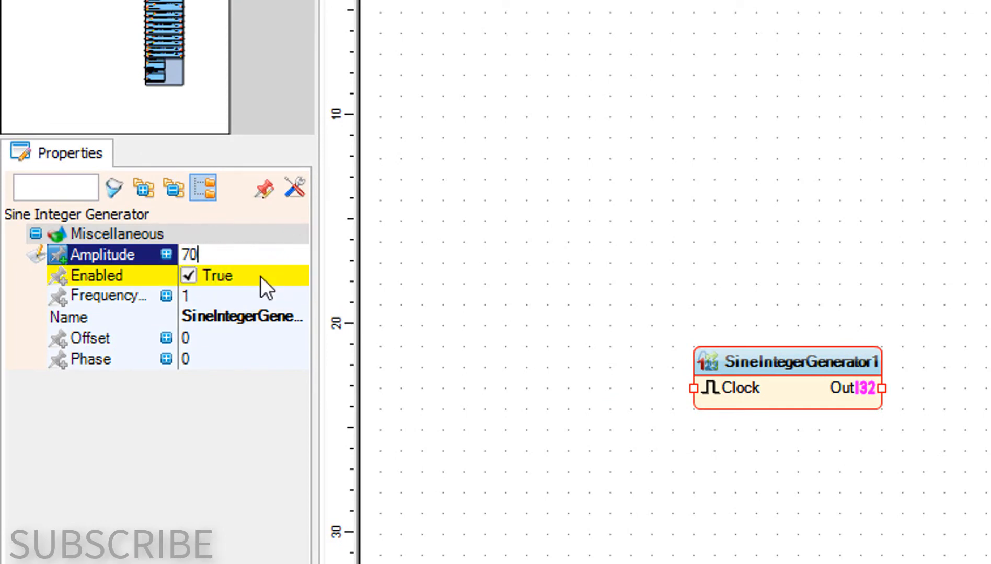
click(92, 337)
text(0)
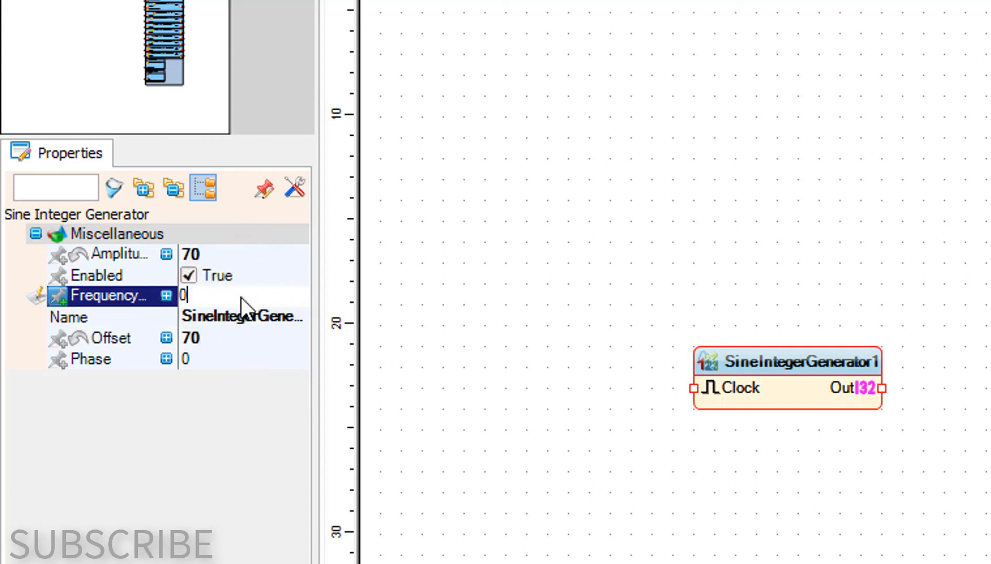
text(.2)
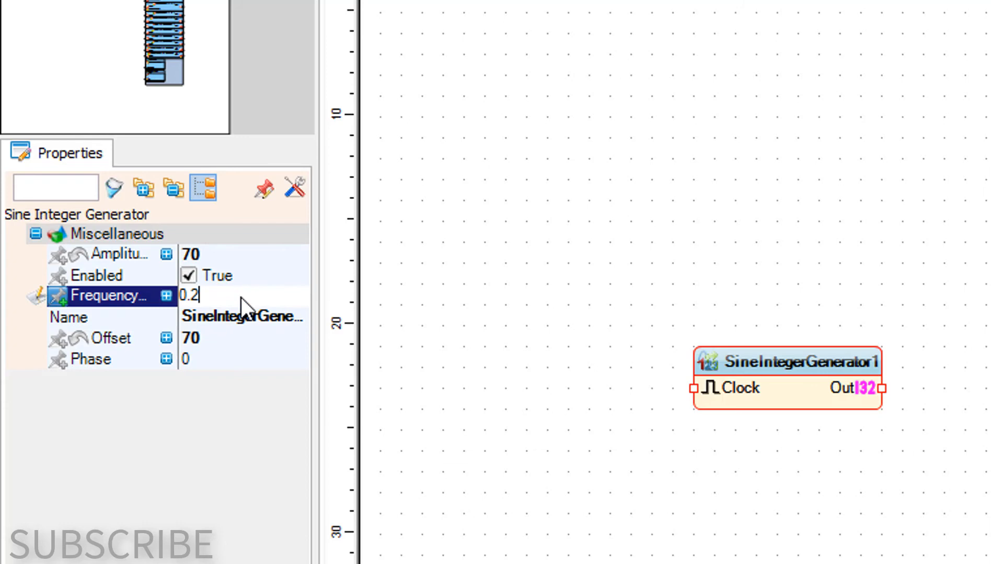
click(70, 316)
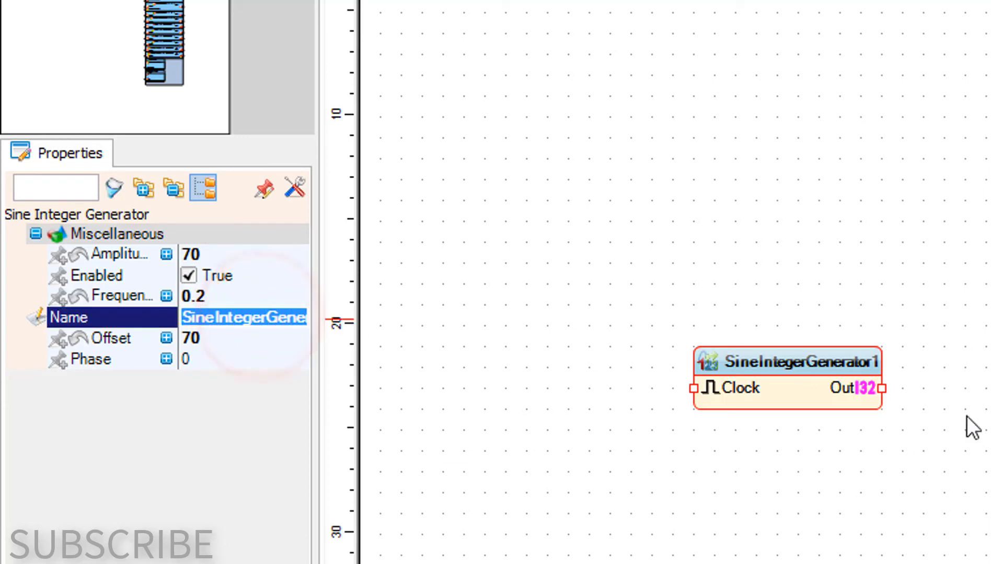